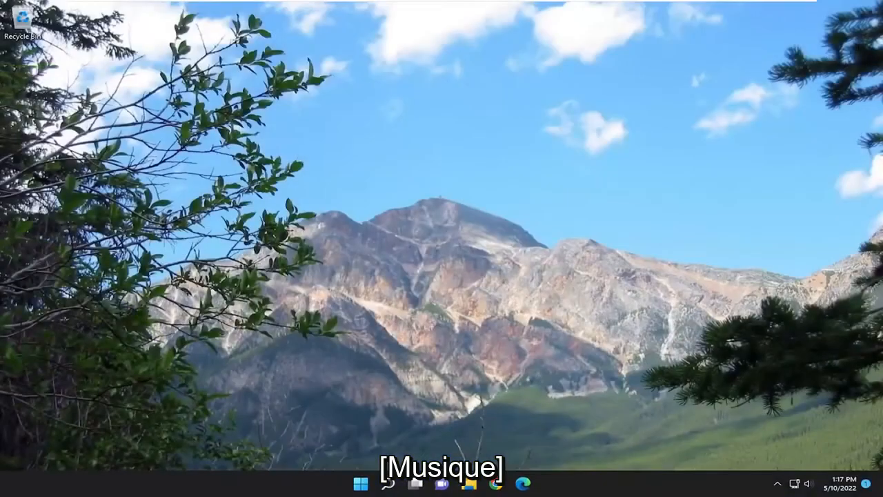
Launch Disk Management once and close it again.
left_click(389, 483)
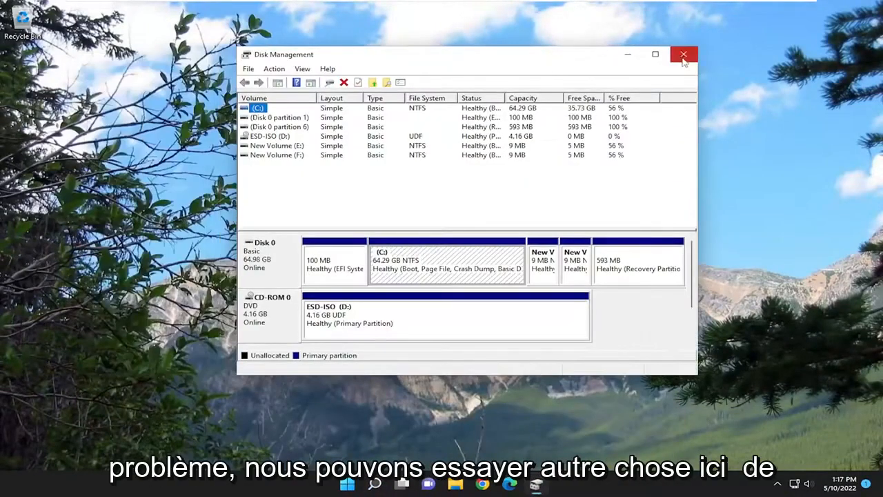
left_click(683, 55)
type("cmd")
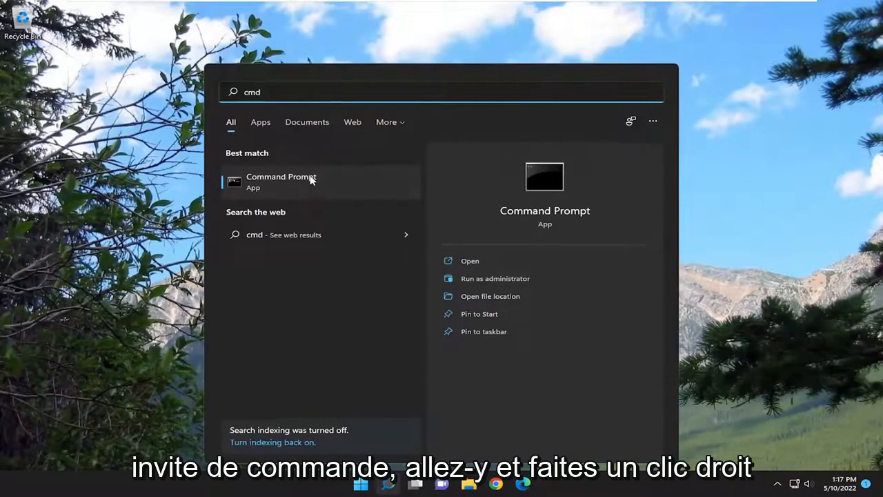
Run Command Prompt as administrator from search and accept the UAC prompt.
right_click(282, 181)
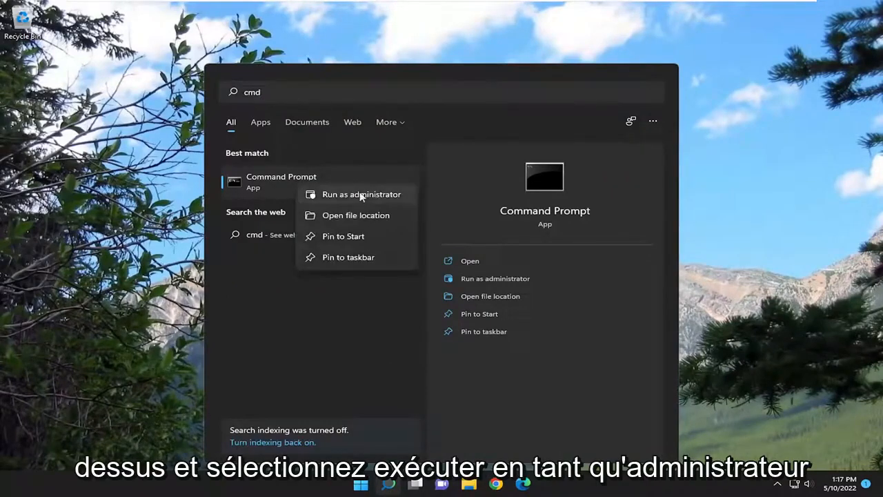
left_click(362, 193)
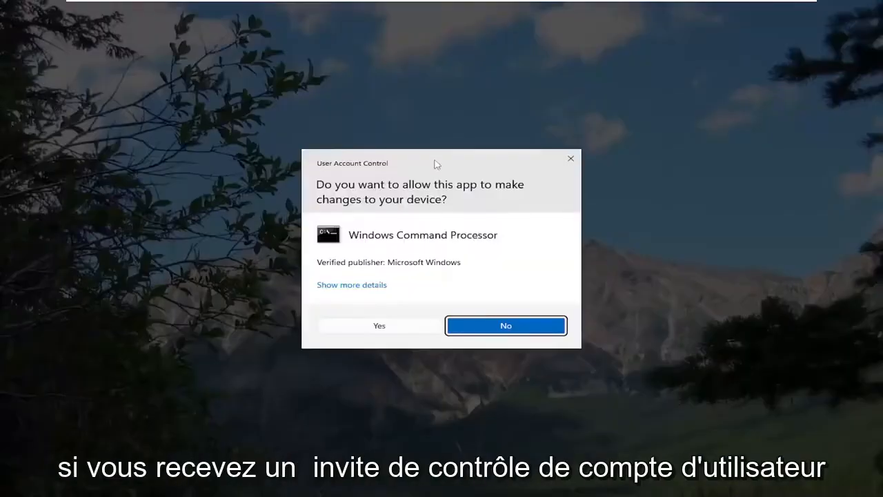
left_click(379, 326)
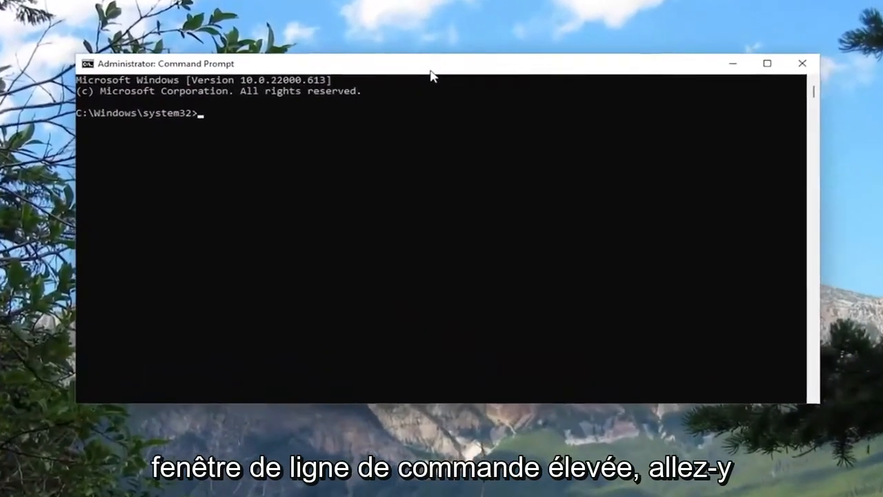
Enter the command 'sfc /scannow' at the elevated system32 prompt without running it.
type("s")
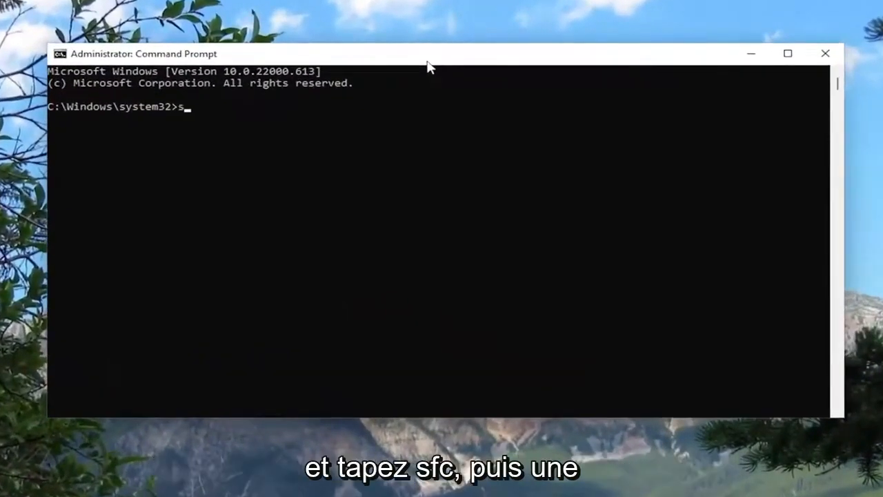
type("fc")
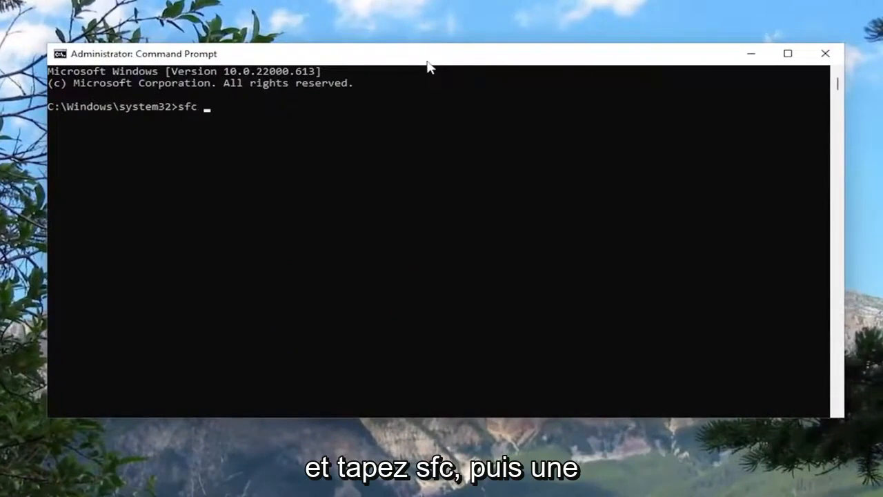
type("/scannow")
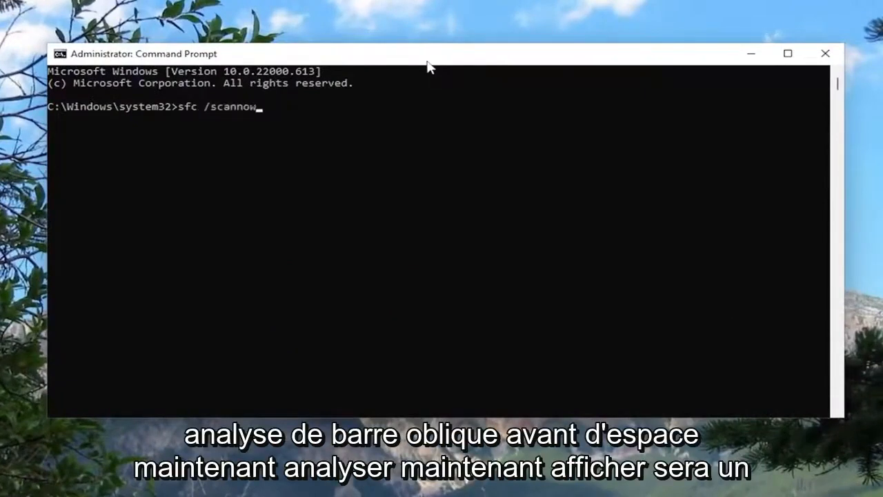
mouse_move(213, 113)
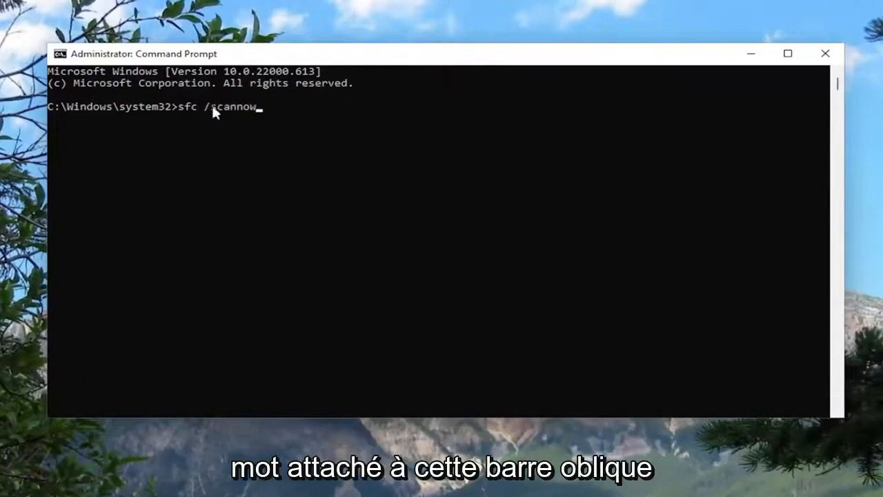
mouse_move(204, 210)
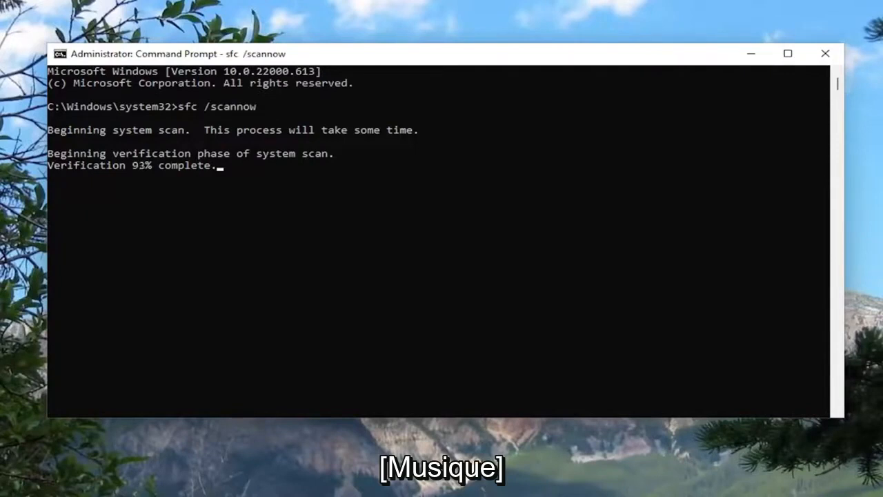
mouse_move(784, 171)
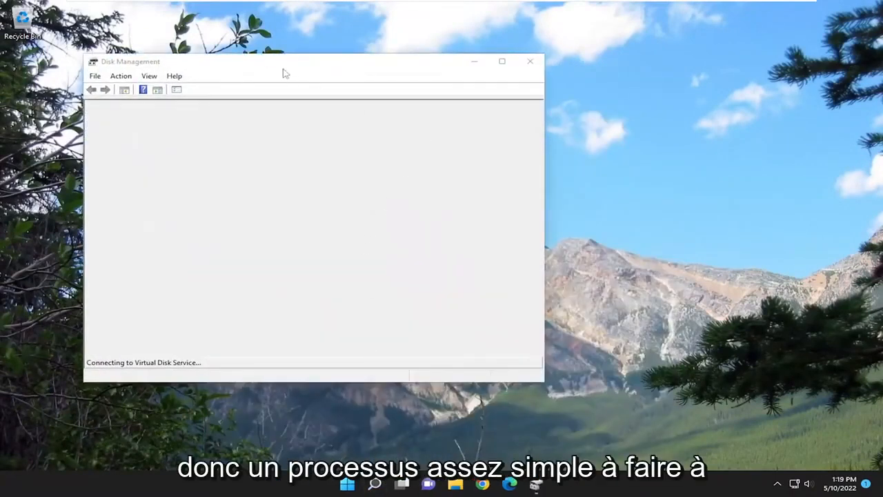
Close Disk Management after it connects to Virtual Disk Service.
left_click(530, 61)
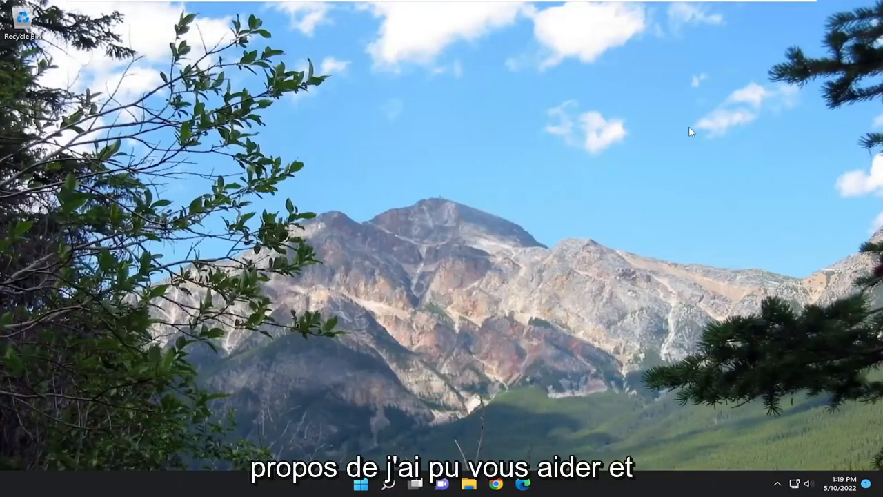